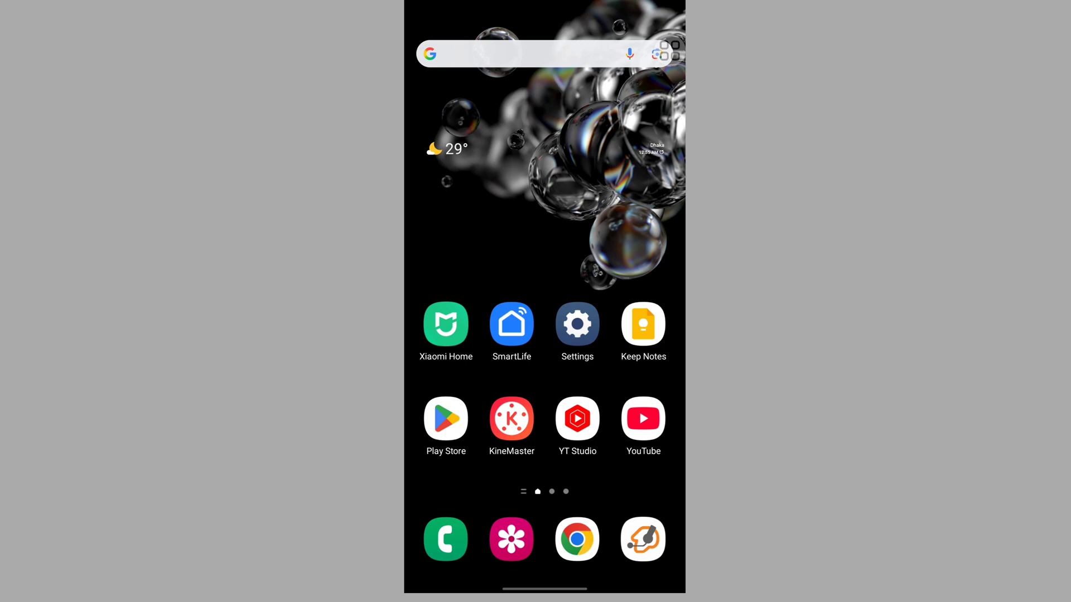
Step: Long-press the Settings icon to show its shortcut popup with select and remove choices
{"action": "left_click", "coordinate": [577, 324]}
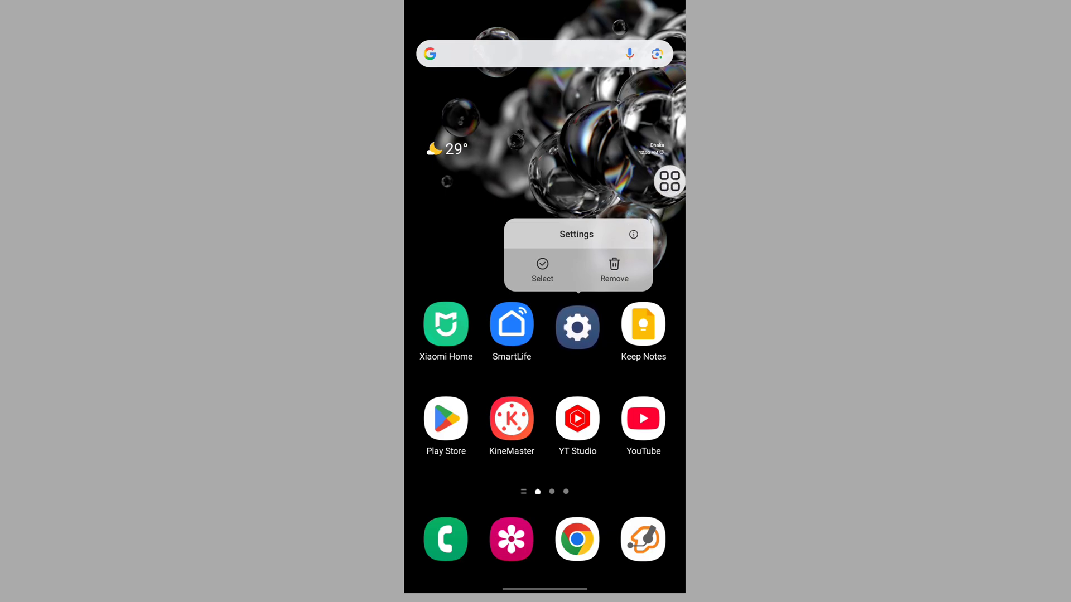
Step: From the Settings app info page, go to Storage and clear the app's stored data
{"action": "left_click", "coordinate": [633, 234]}
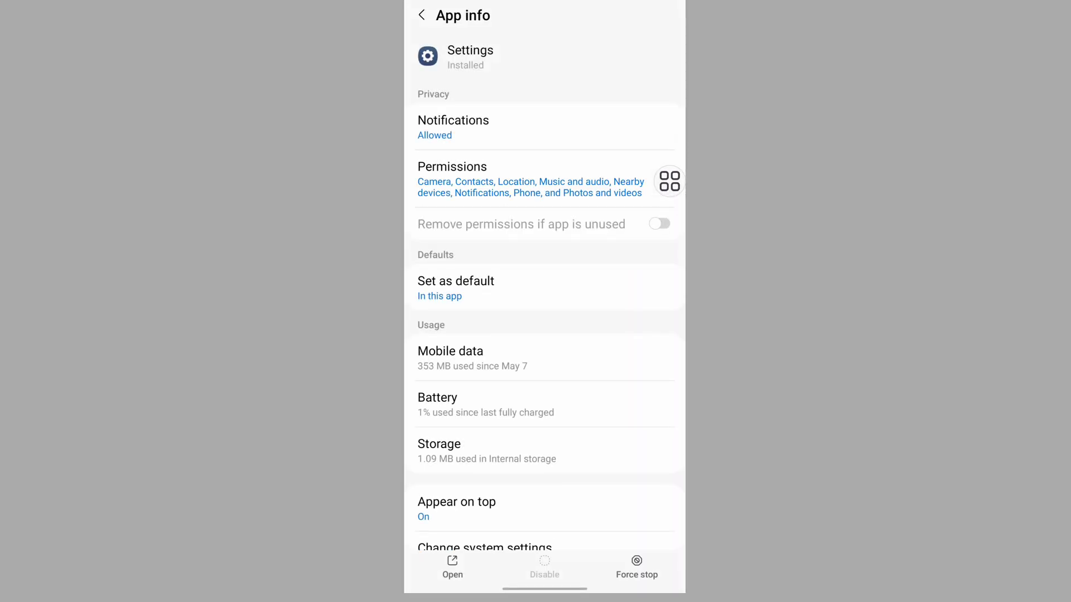
{"action": "scroll", "scroll_direction": "down", "scroll_amount": 3}
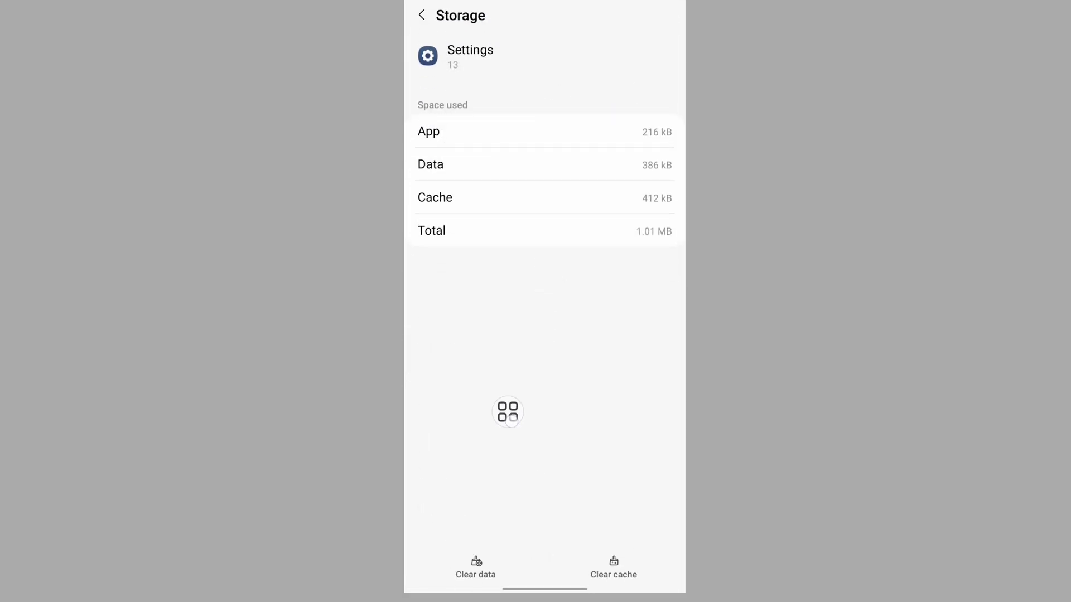
{"action": "left_click", "coordinate": [475, 567]}
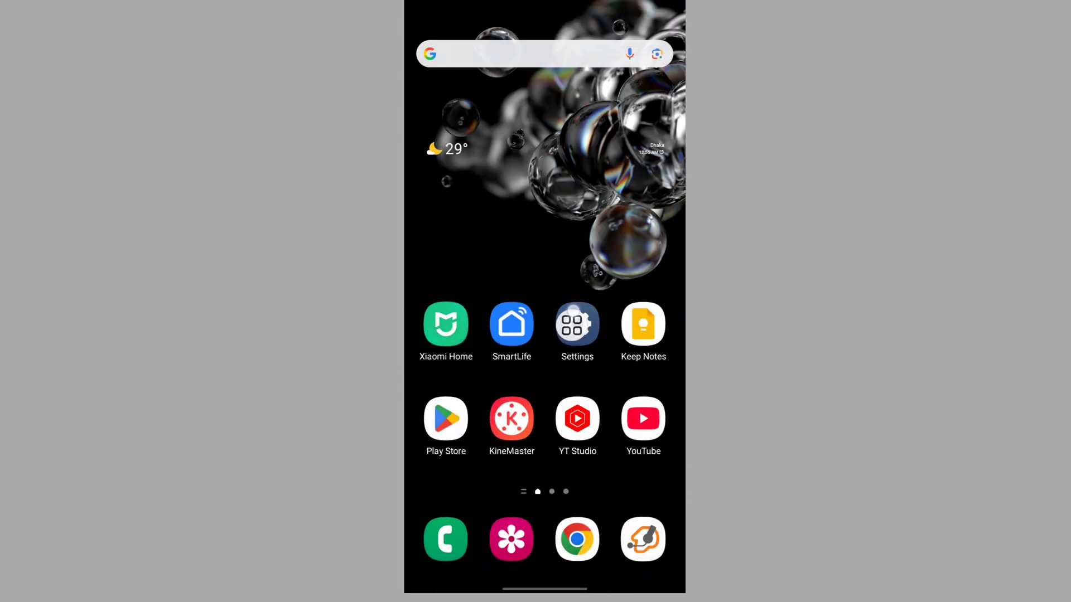
Step: Launch Settings and go into the Apps list
{"action": "left_click", "coordinate": [576, 323]}
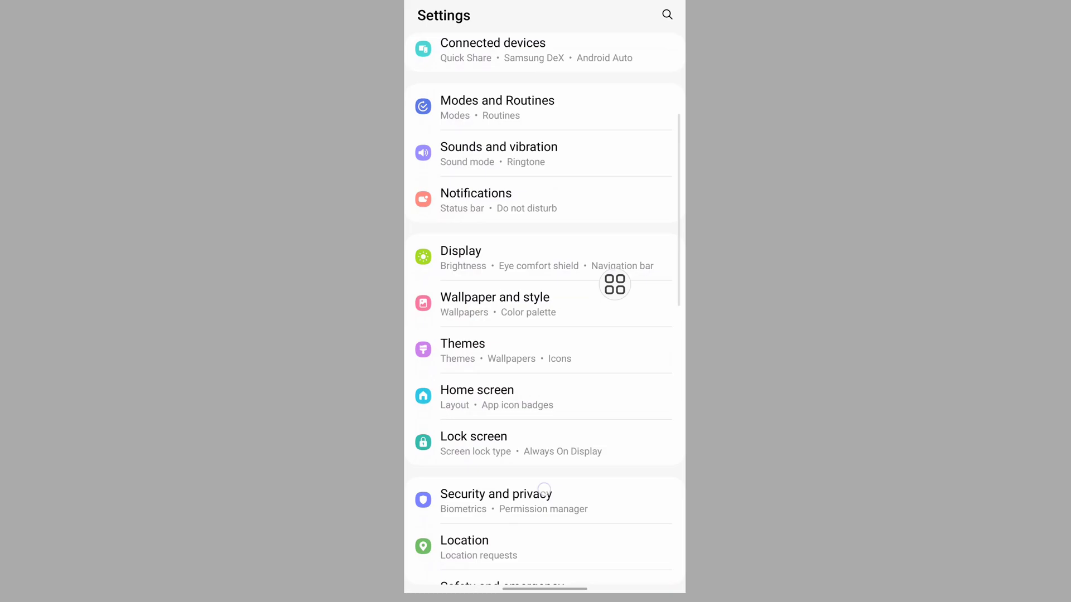
{"action": "scroll", "scroll_direction": "down", "scroll_amount": 3}
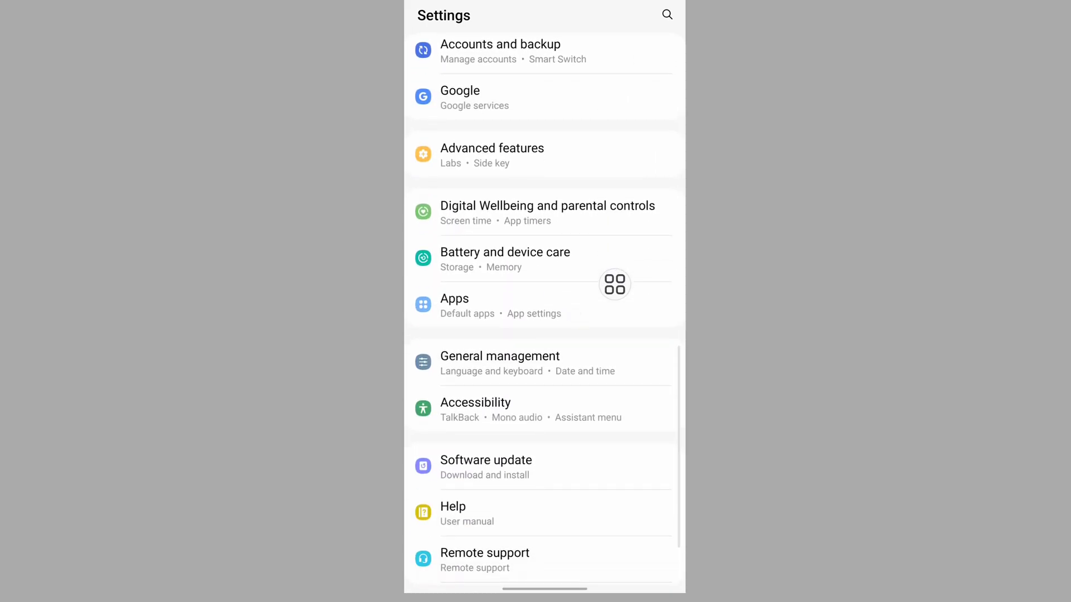
{"action": "left_click", "coordinate": [454, 305]}
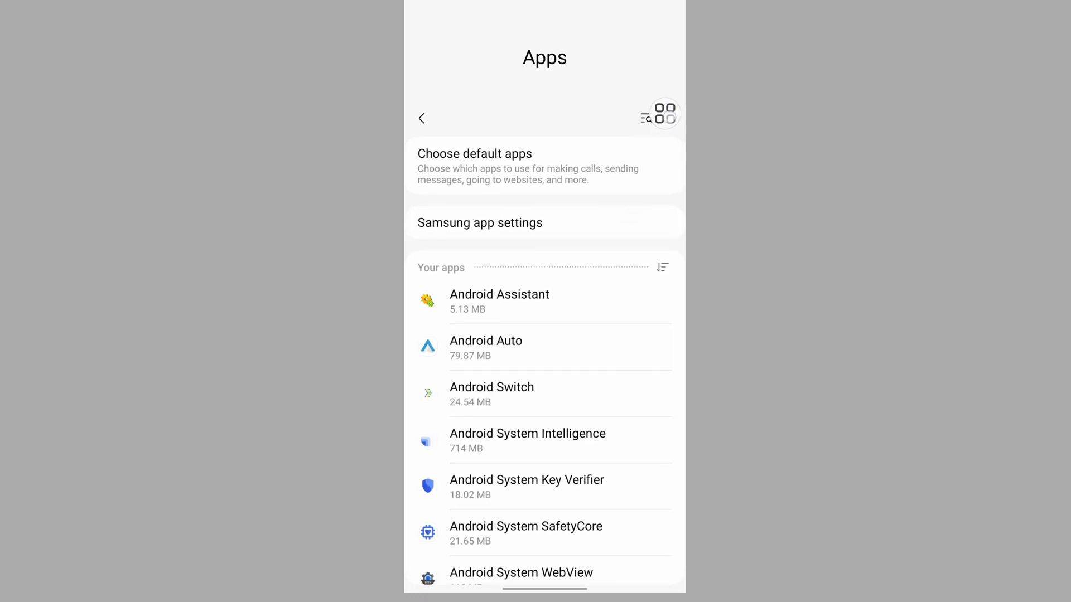
Step: Reset all app preferences to defaults via the three-dot menu and return to the main list
{"action": "left_click", "coordinate": [664, 114]}
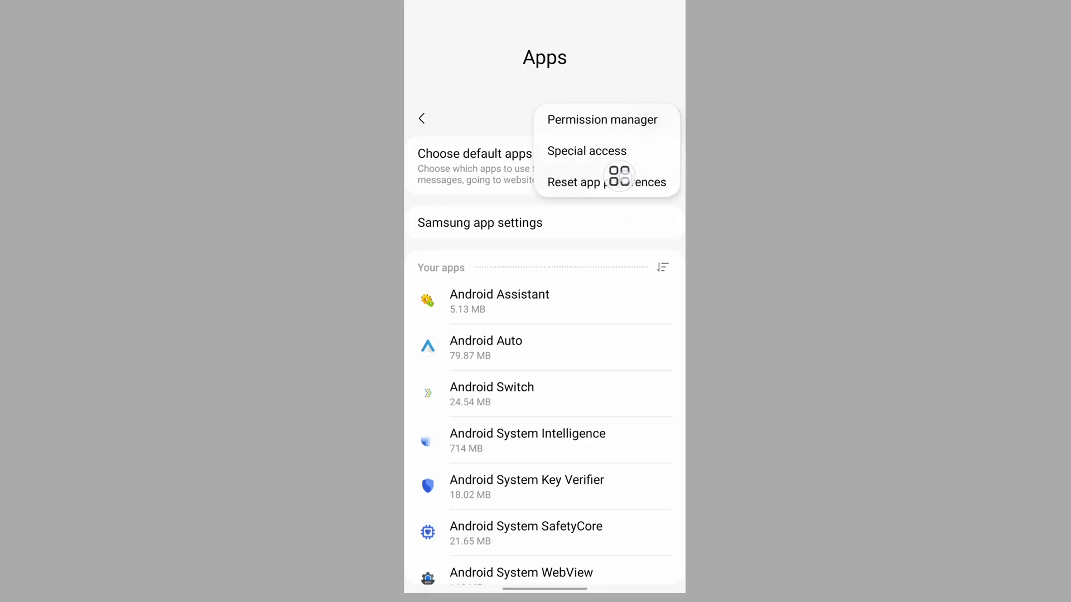
{"action": "left_click", "coordinate": [604, 181]}
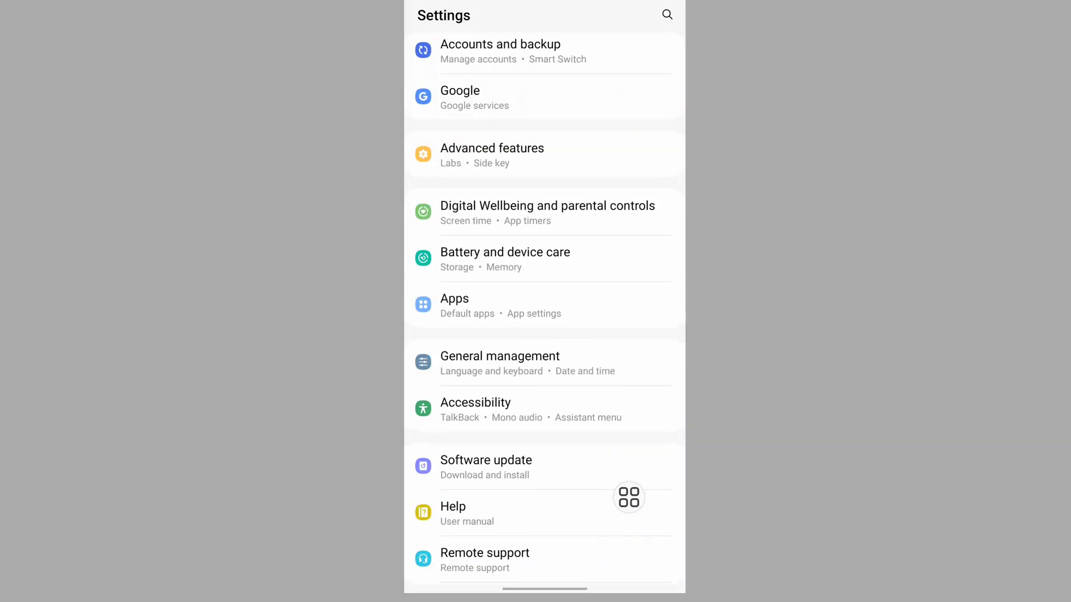
{"action": "scroll", "scroll_direction": "down", "scroll_amount": 3}
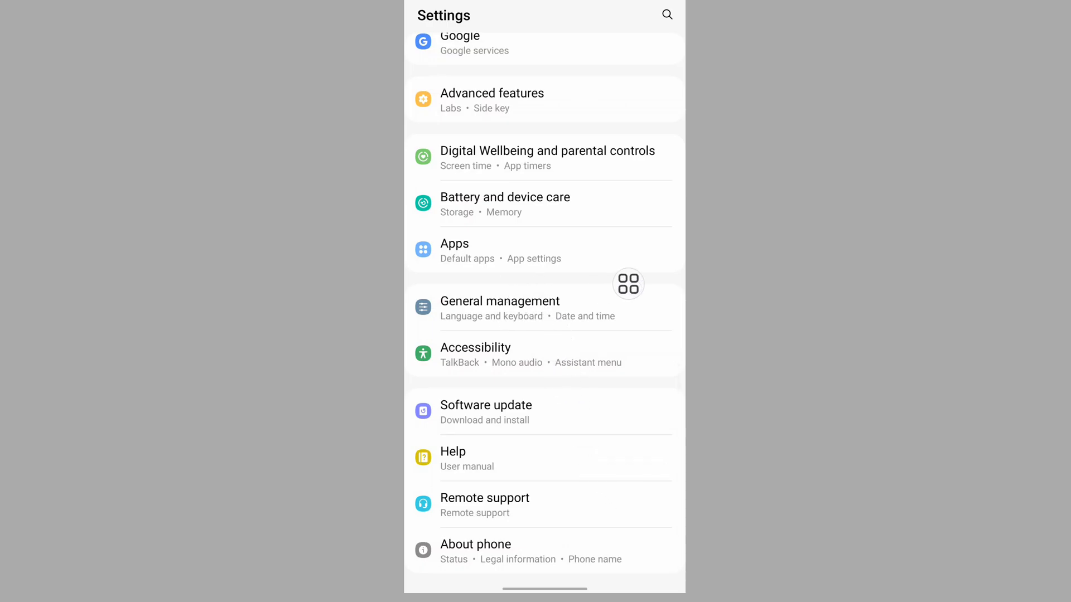
Step: Reach Reset all settings through General management > Reset, showing what will be kept
{"action": "left_click", "coordinate": [500, 301]}
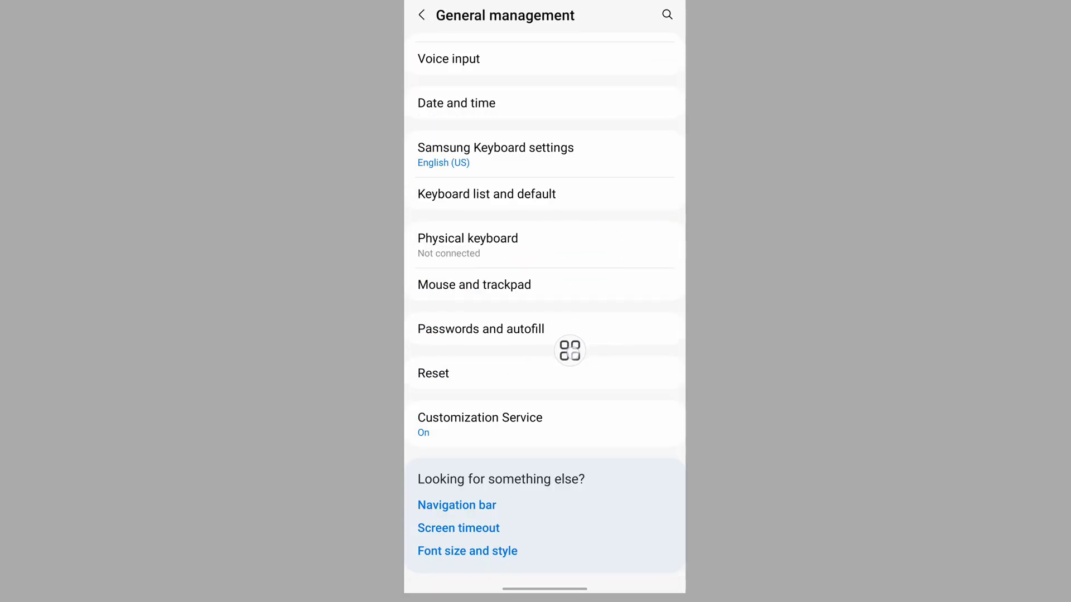
{"action": "left_click", "coordinate": [433, 372]}
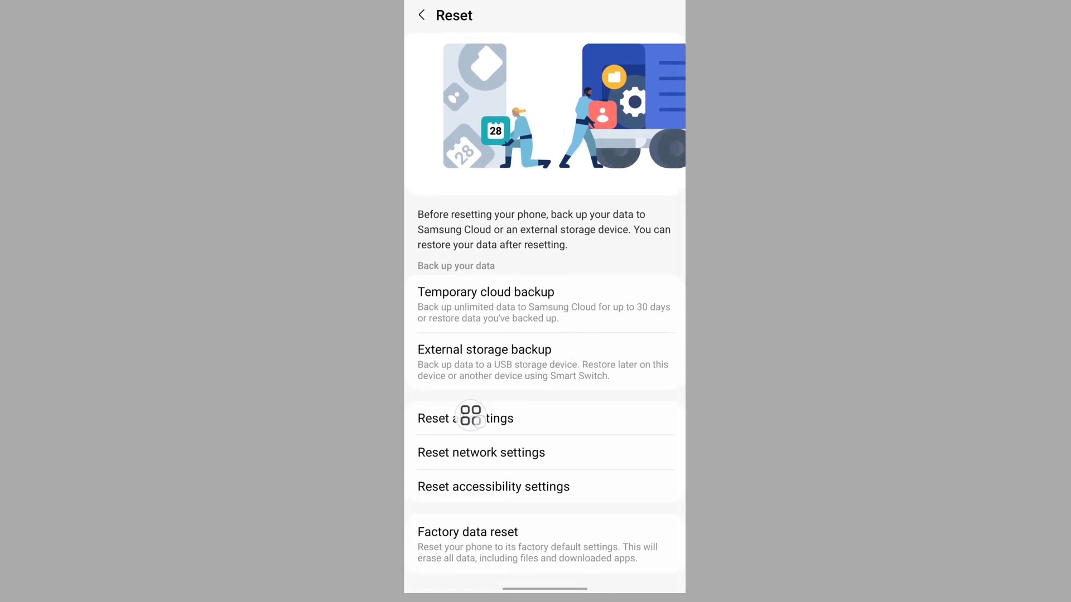
{"action": "left_click", "coordinate": [465, 418]}
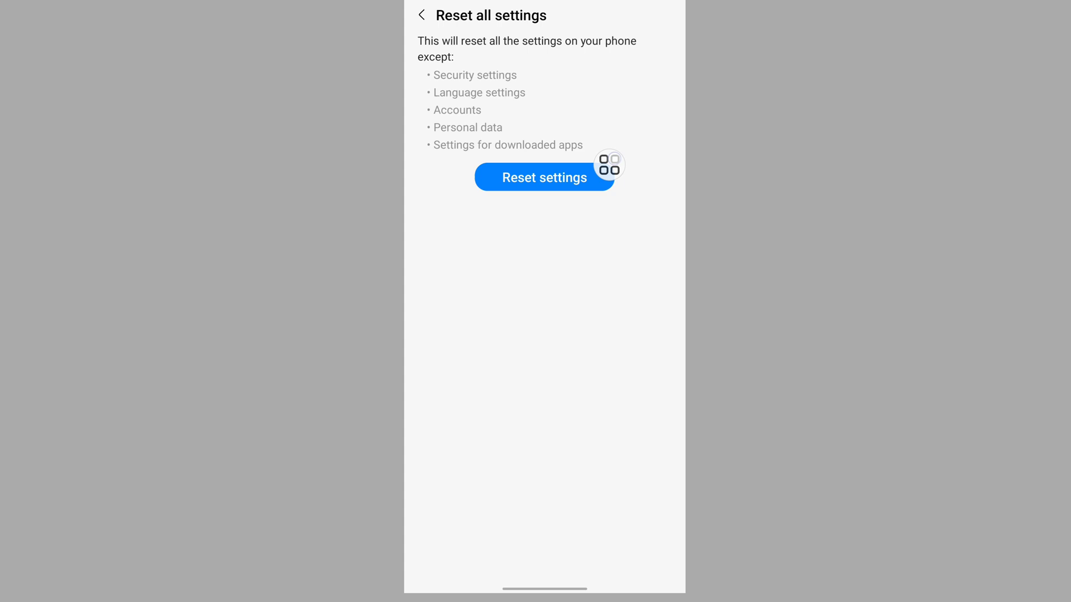
Step: Confirm Reset all settings twice so the phone restarts to the home screen
{"action": "left_click", "coordinate": [544, 177]}
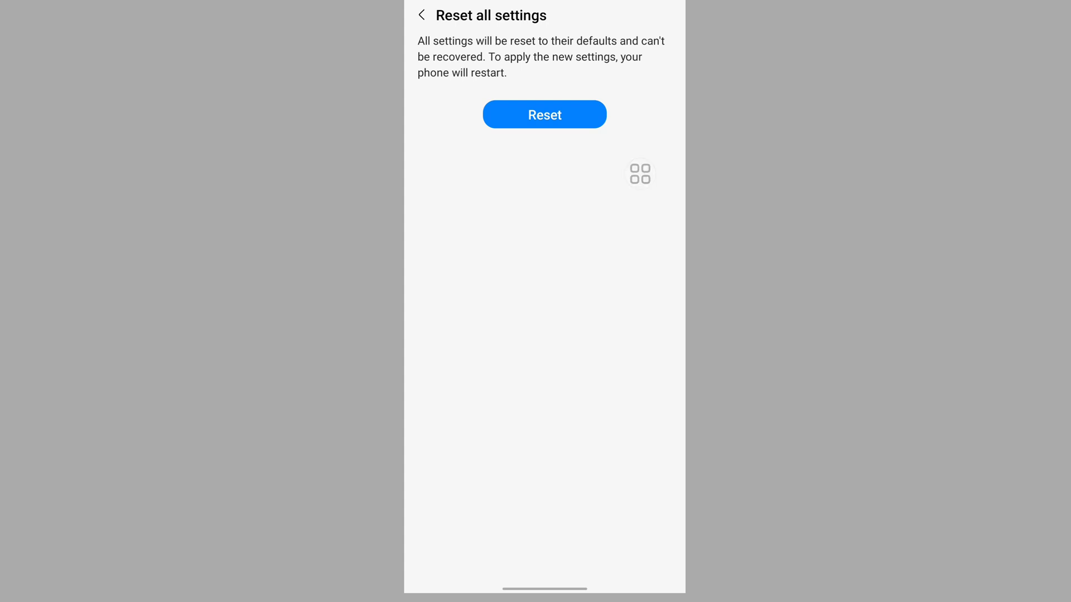
{"action": "left_click", "coordinate": [545, 114]}
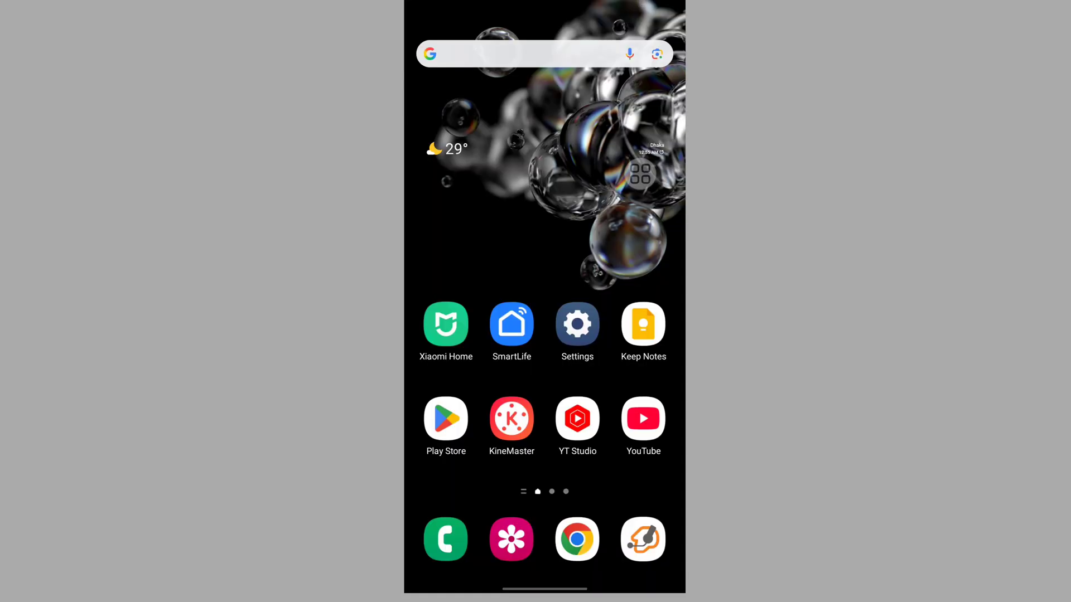